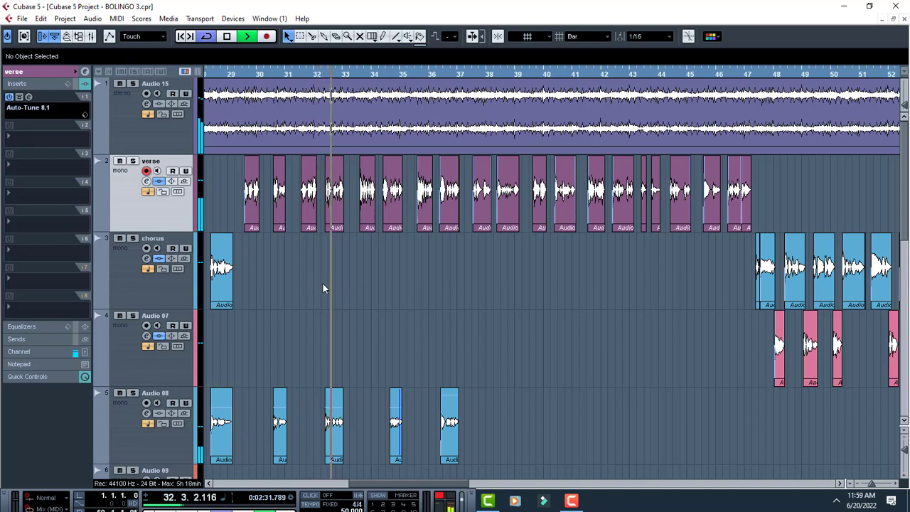
Bring up the Auto-Tune 8.1 editor from the verse track's insert slot.
left_click(28, 108)
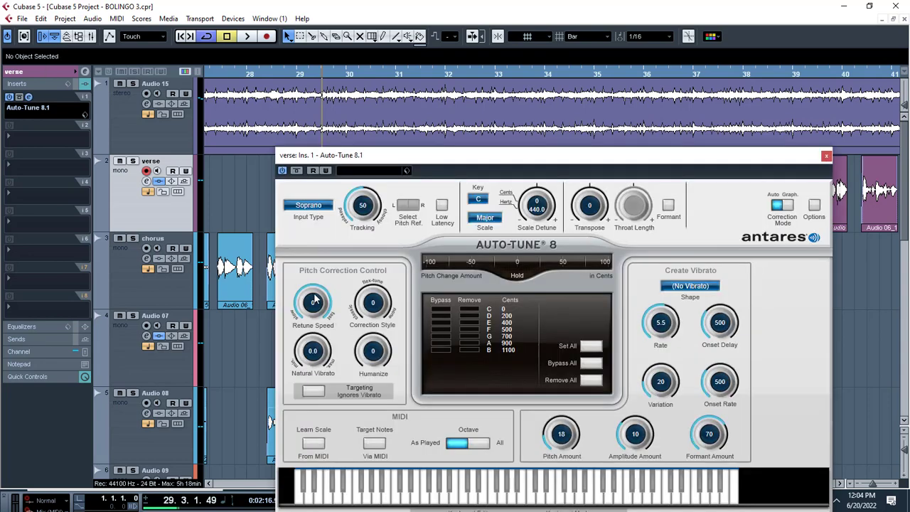
Dismiss the Auto-Tune window to reveal the group, FX and output channel tracks.
left_click(826, 155)
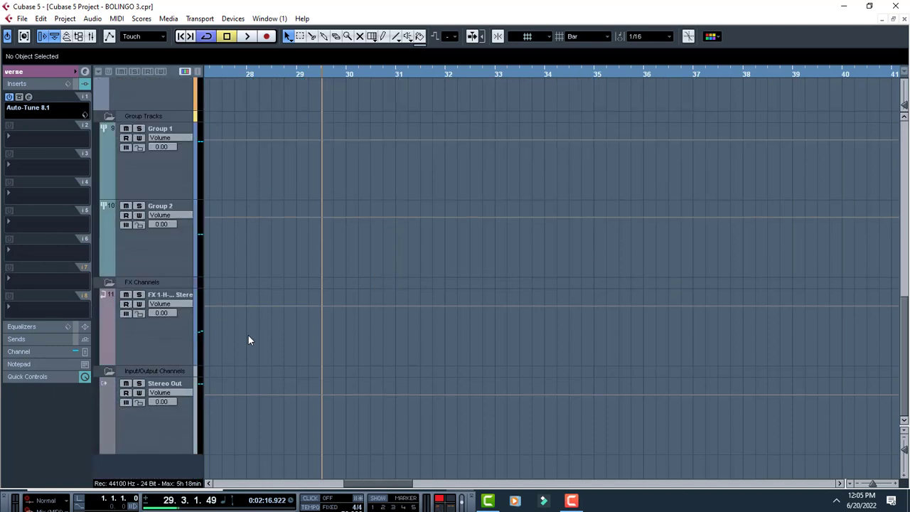
left_click(30, 97)
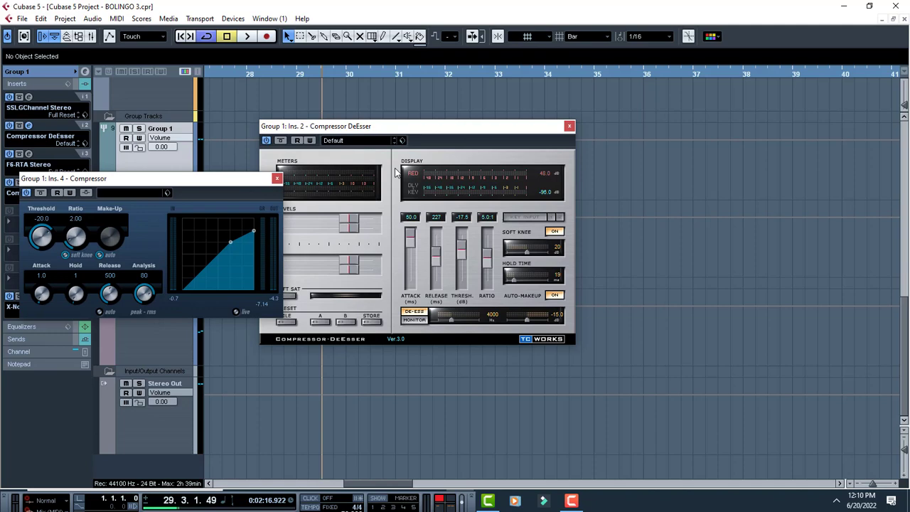
Move the Compressor DeEsser window aside to uncover the Reverb A FX window.
left_click_drag(316, 125, 489, 114)
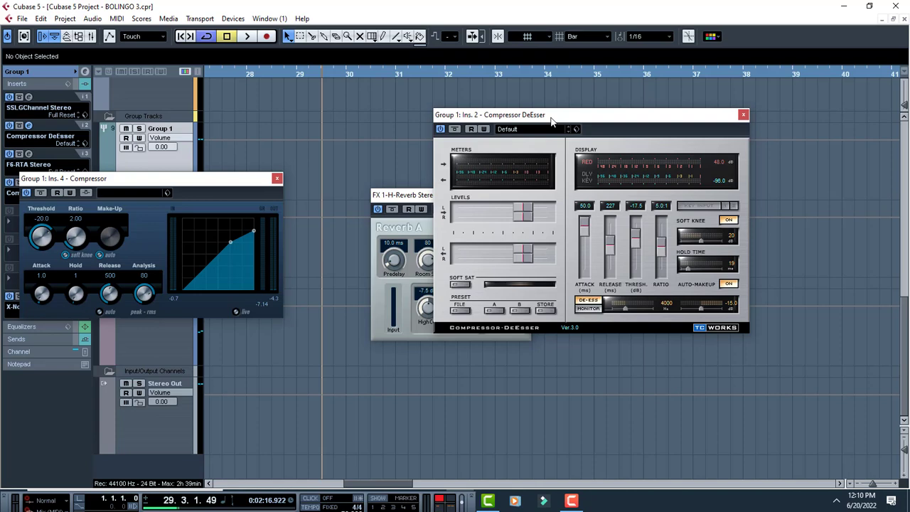